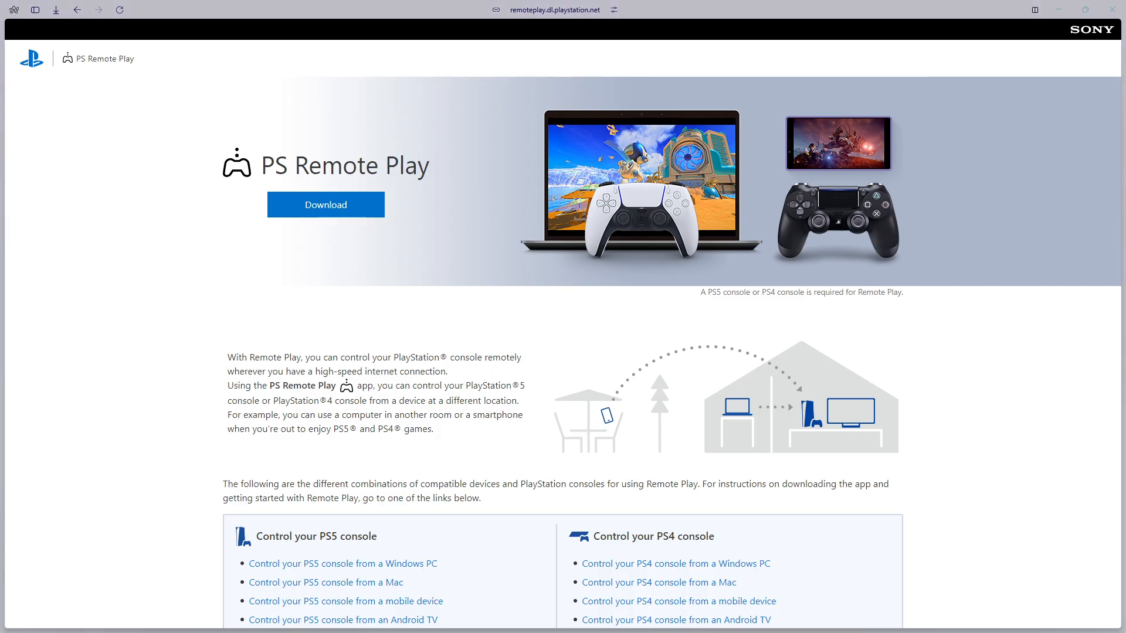
mouse_move(395, 200)
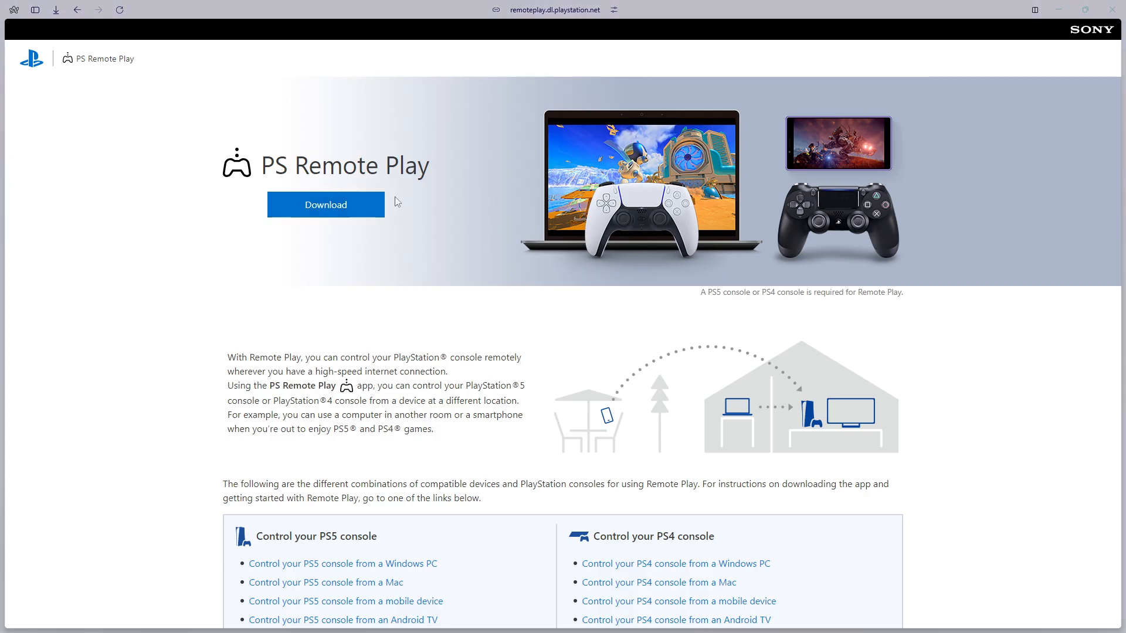
mouse_move(94, 113)
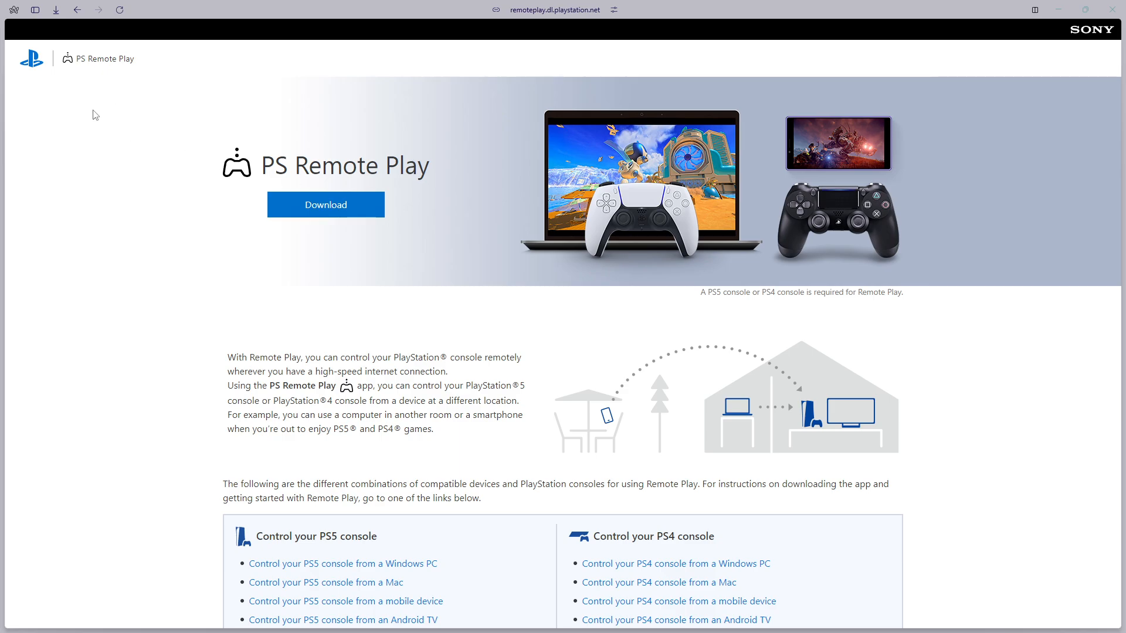
mouse_move(61, 98)
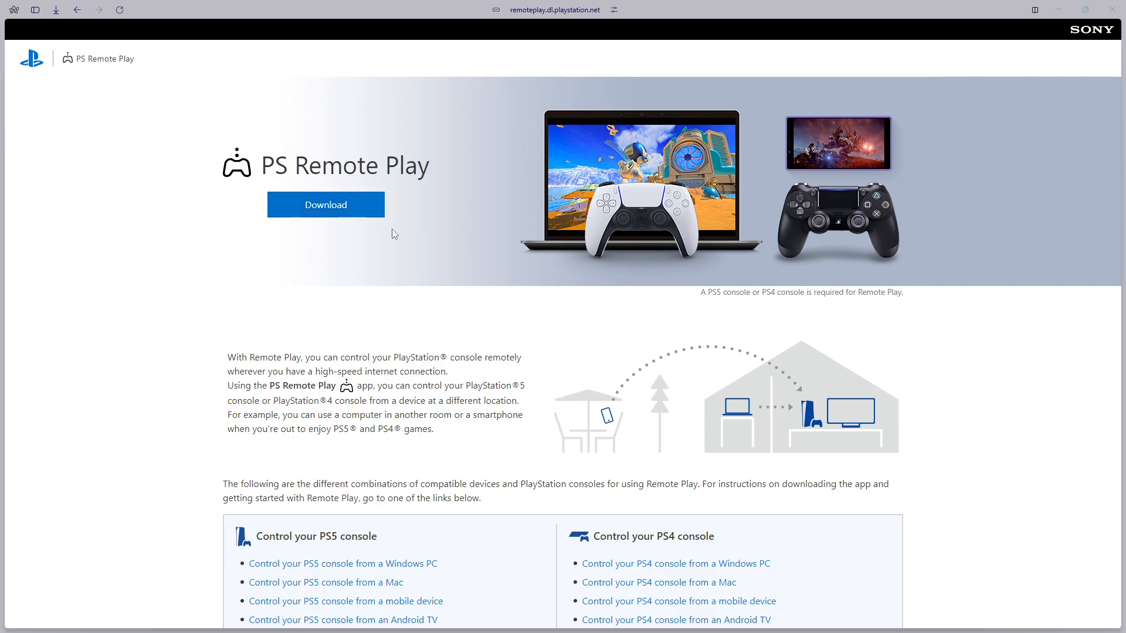
- Sign in to the PlayStation Network account and confirm the app data notice to continue
left_click(325, 204)
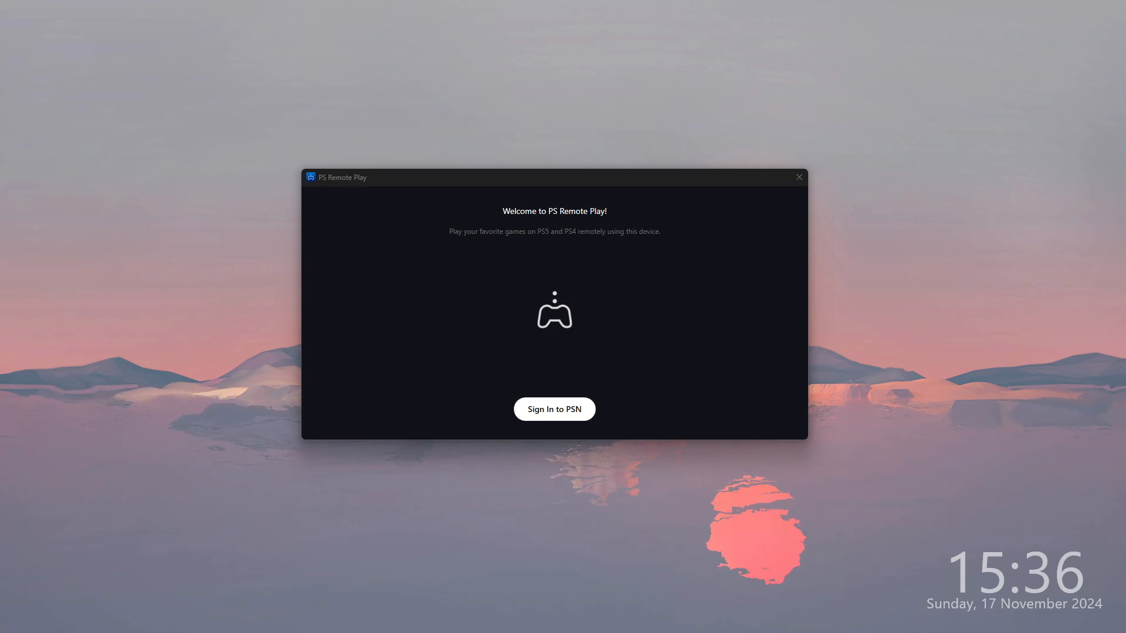
left_click(554, 410)
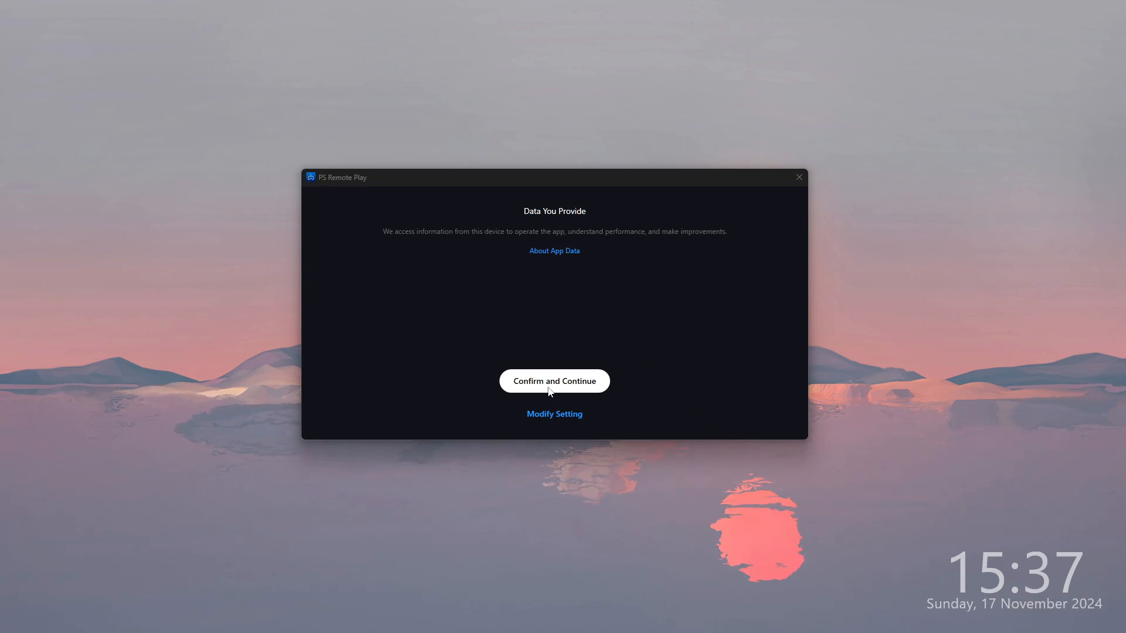
mouse_move(563, 356)
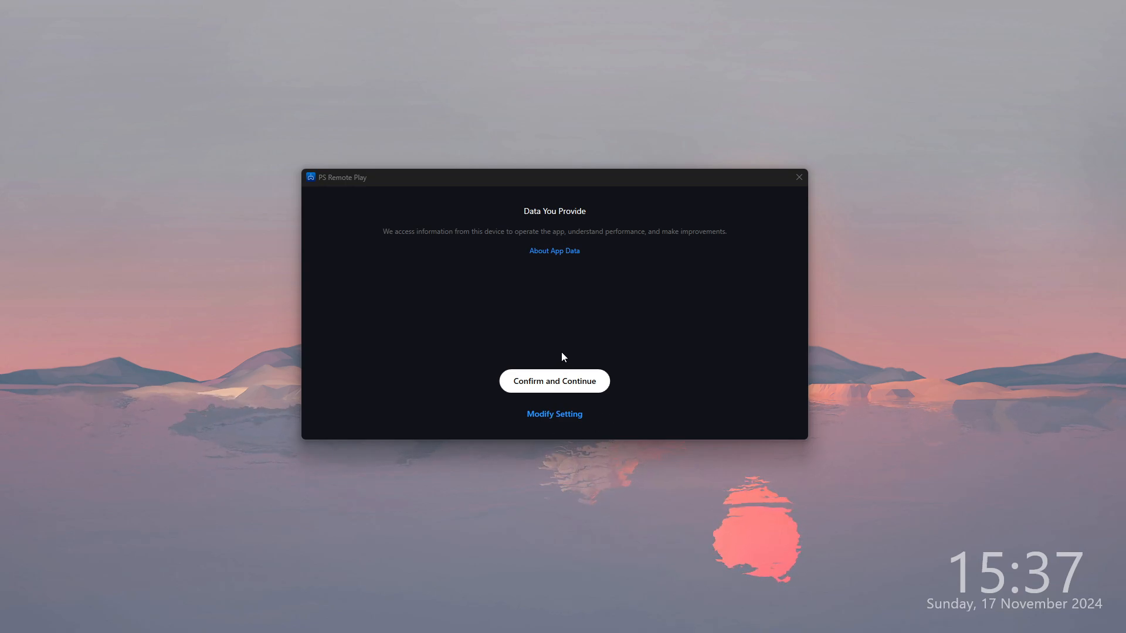
left_click(554, 380)
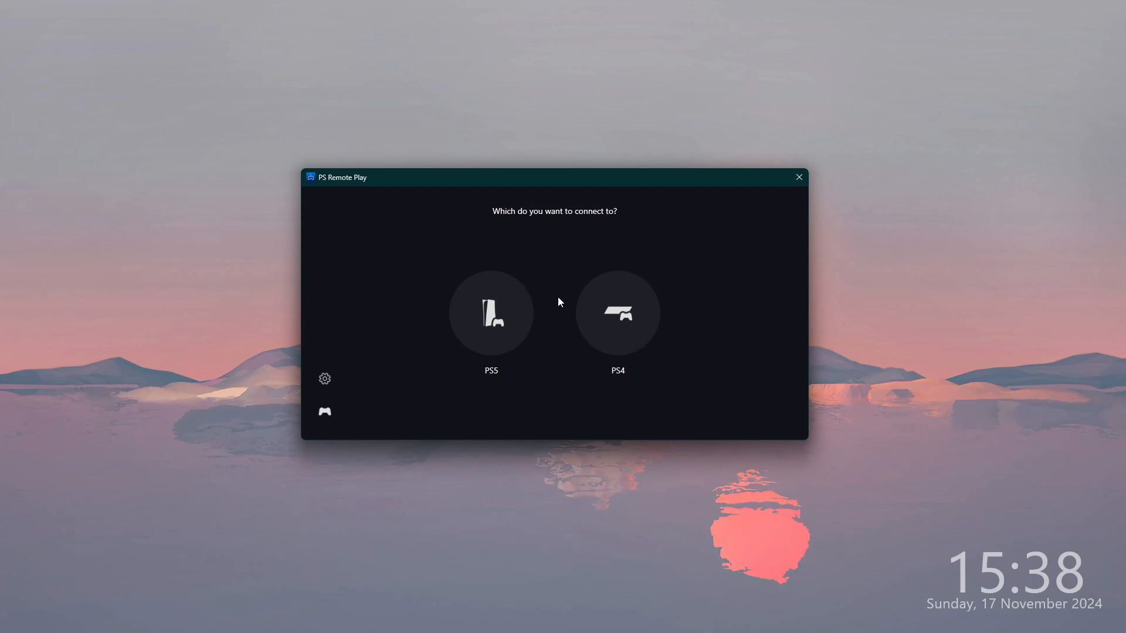
mouse_move(489, 315)
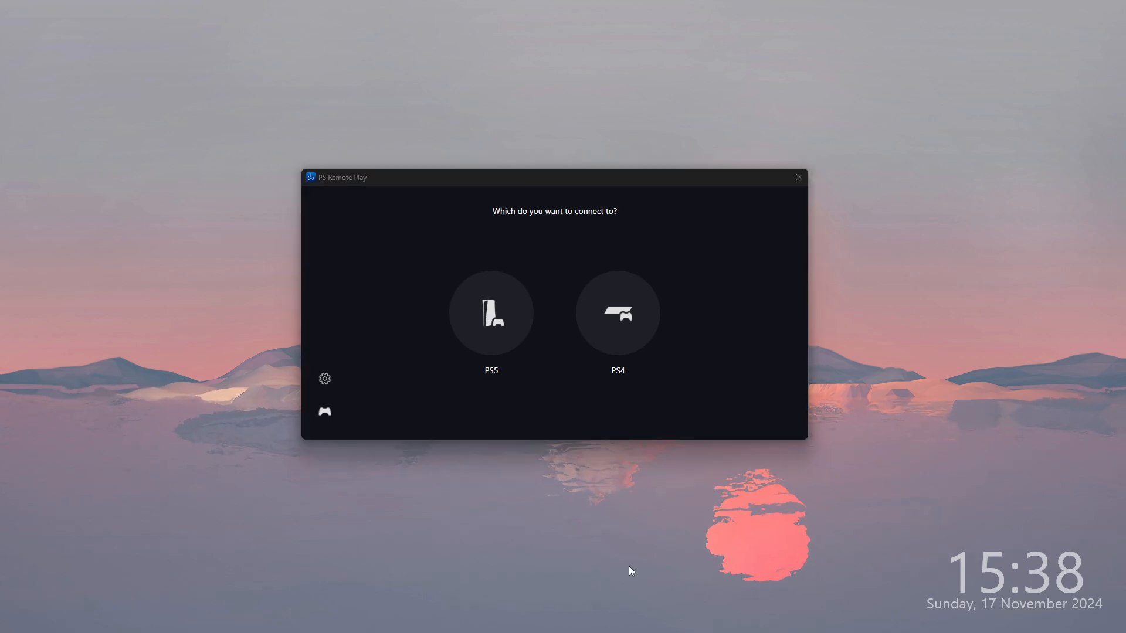
- Choose PS5 as the console to connect to
left_click(490, 312)
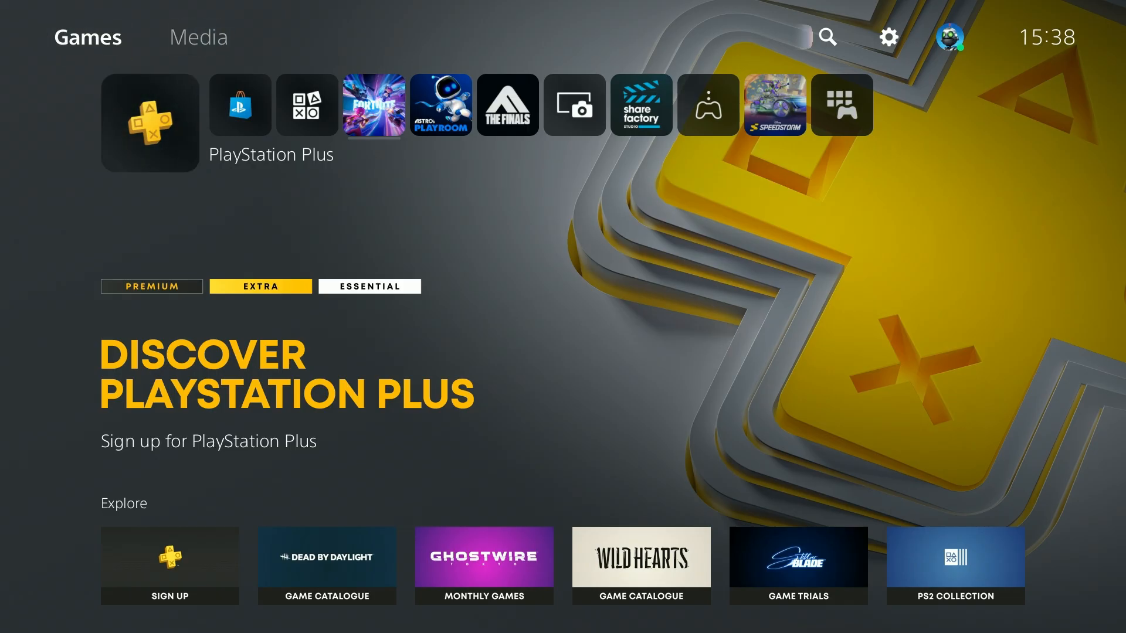
- In PS5 Settings > System > Remote Play, enable Remote Play for the first listed account
left_click(888, 38)
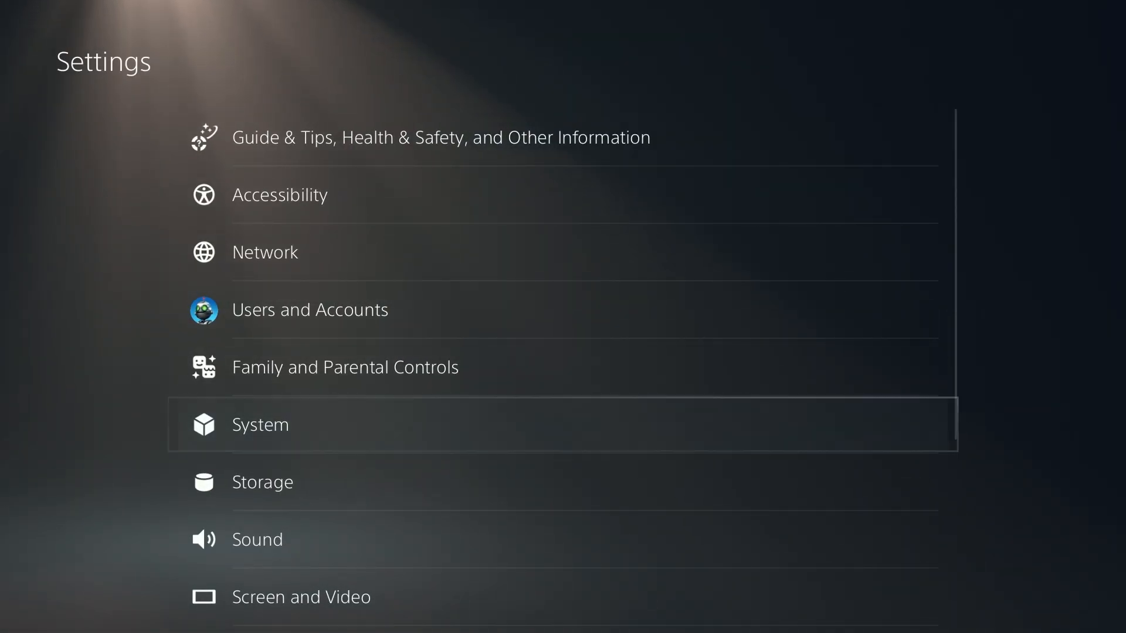
left_click(259, 425)
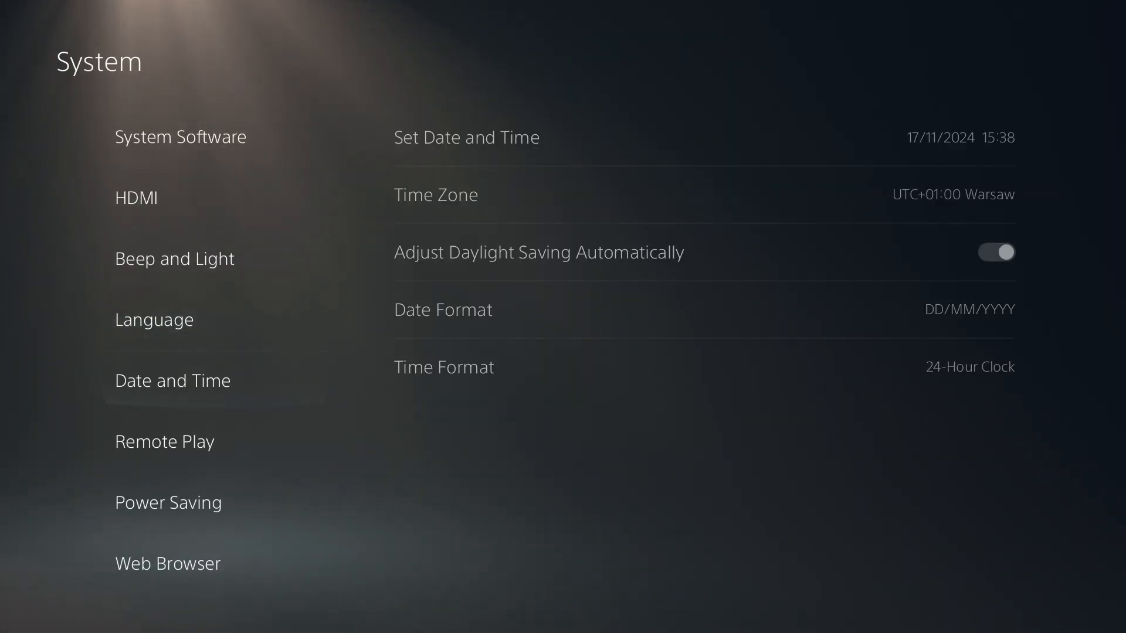
left_click(164, 442)
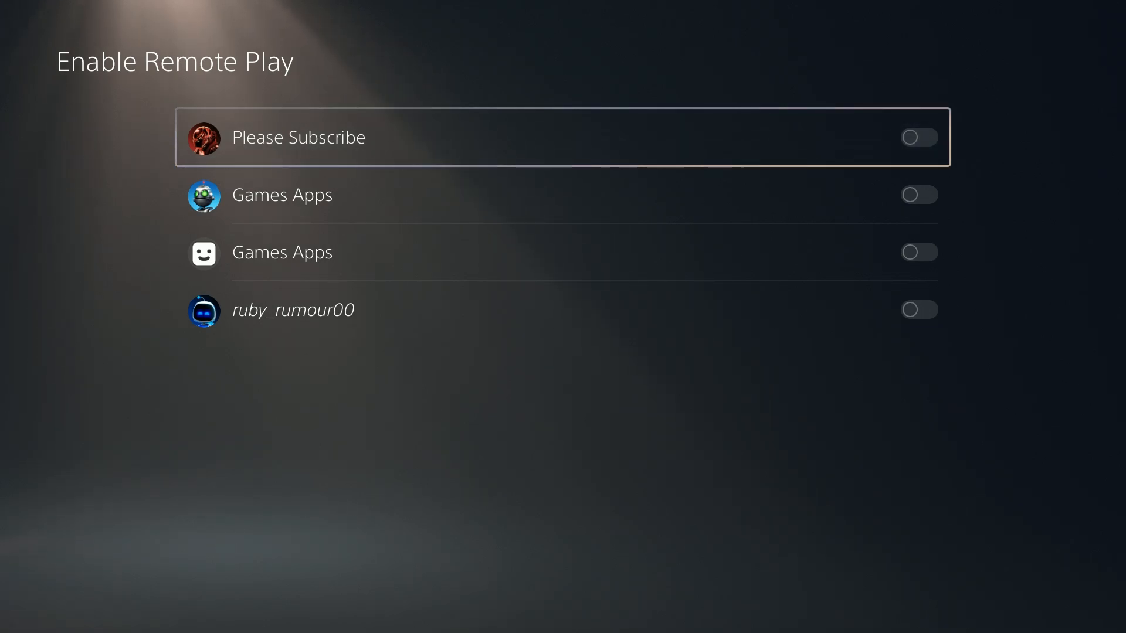
left_click(919, 137)
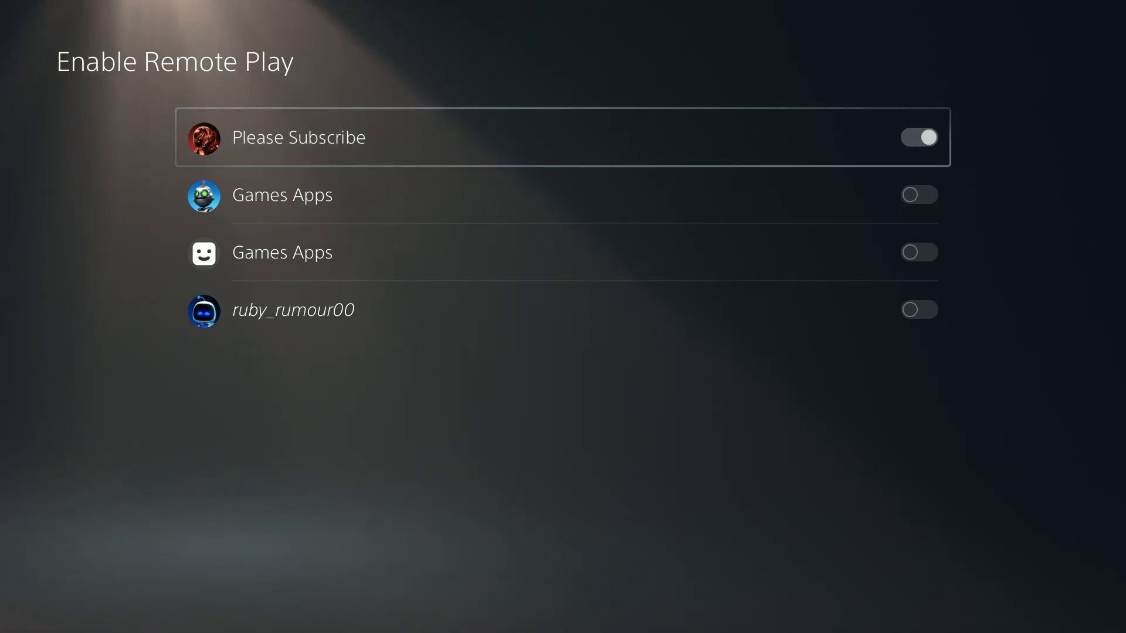
left_click(920, 195)
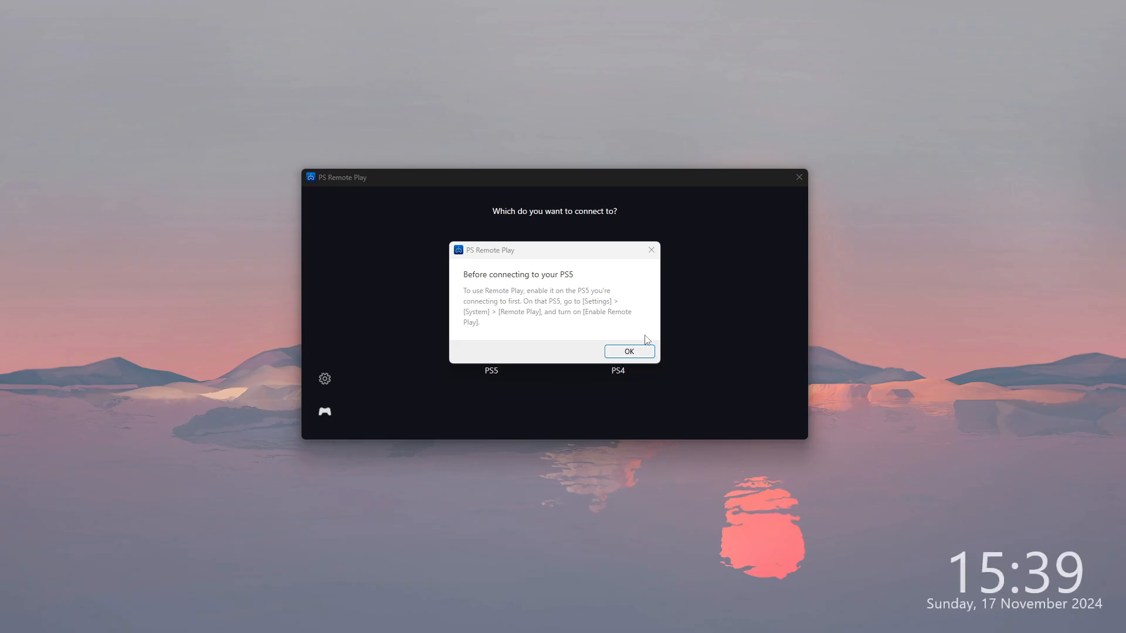
- Dismiss the 'Before connecting to your PS5' notice so the connection search begins
left_click(629, 351)
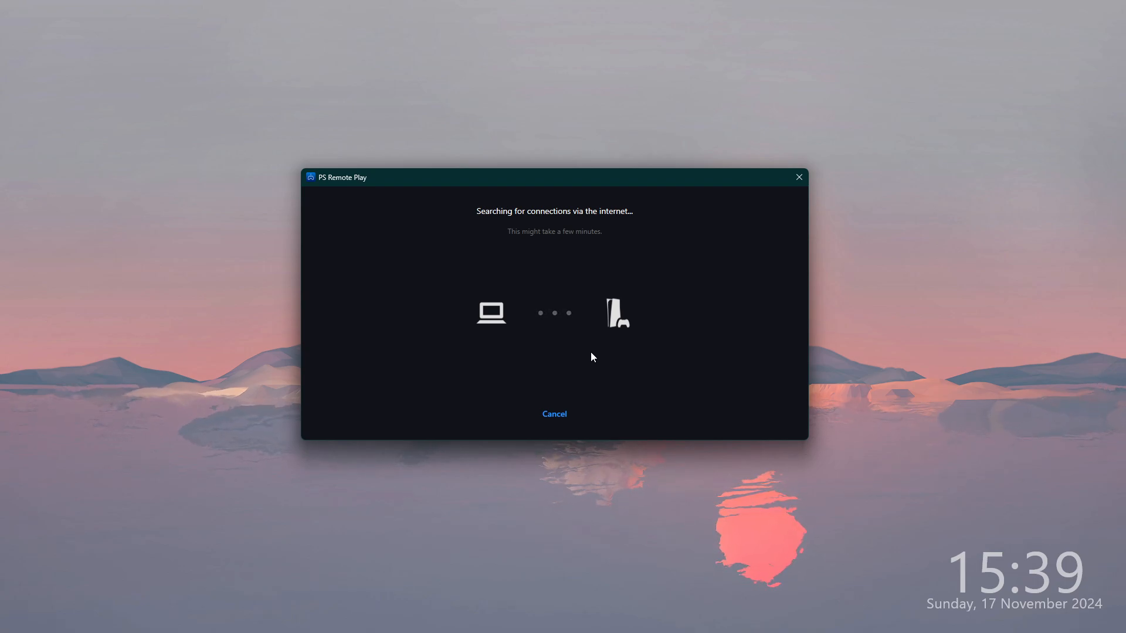
mouse_move(661, 381)
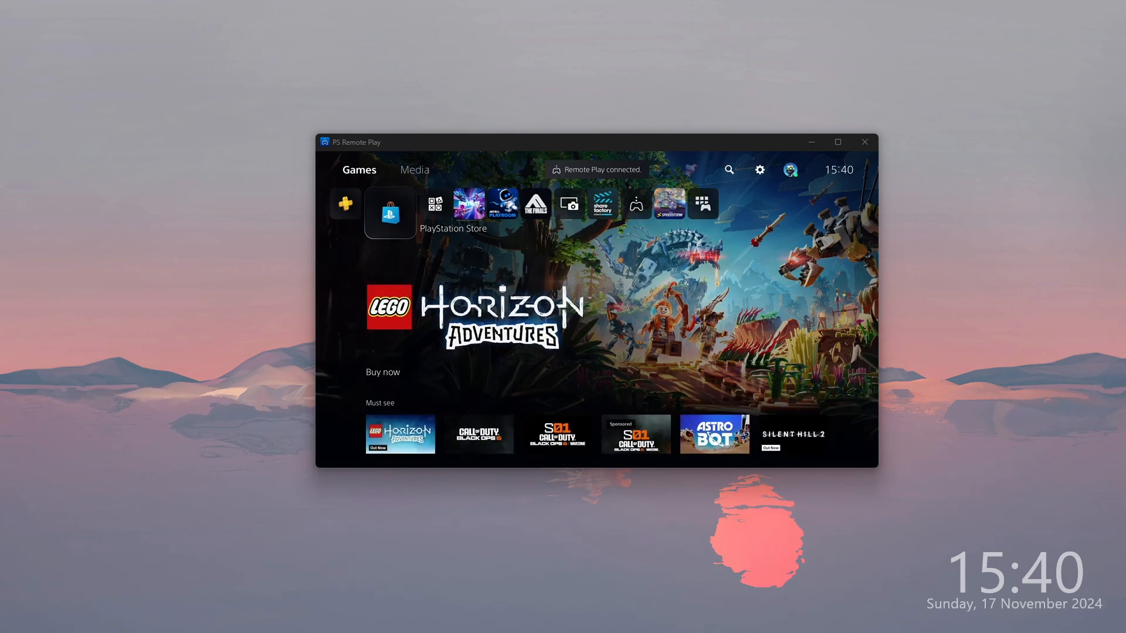
- Attempt Switch User from the profile menu and dismiss the feature-unavailable message
left_click(389, 203)
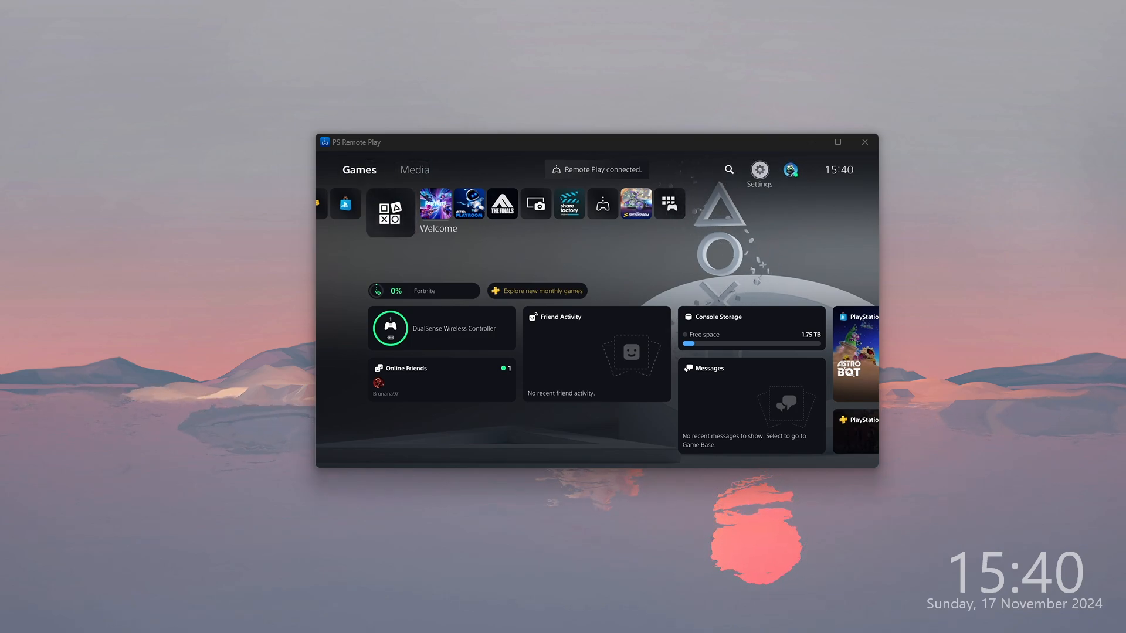
left_click(789, 170)
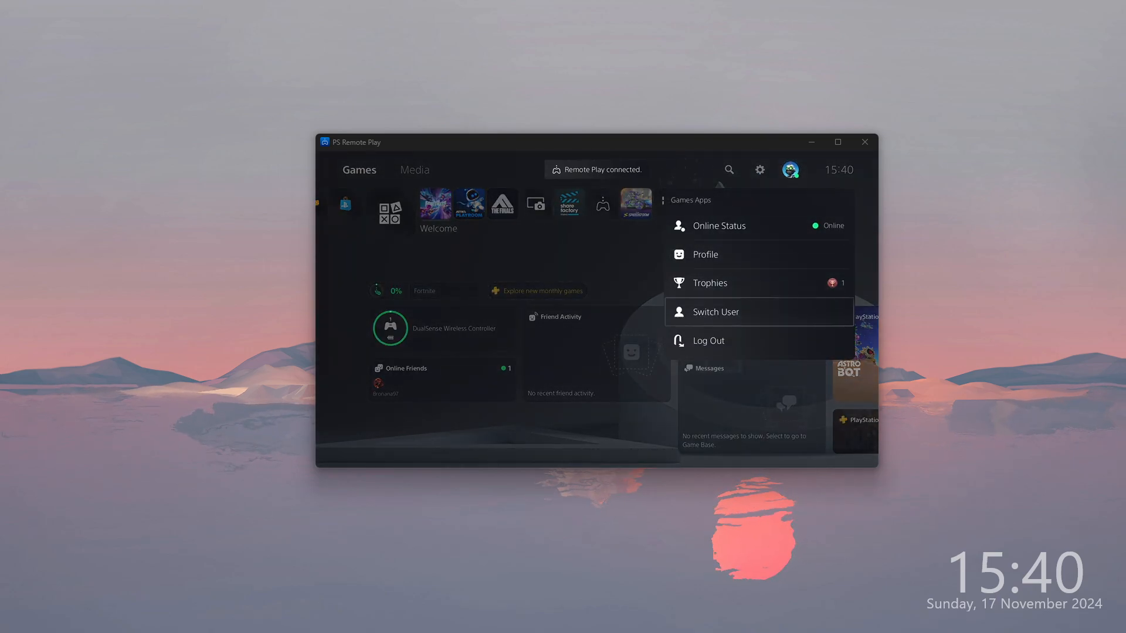
left_click(714, 312)
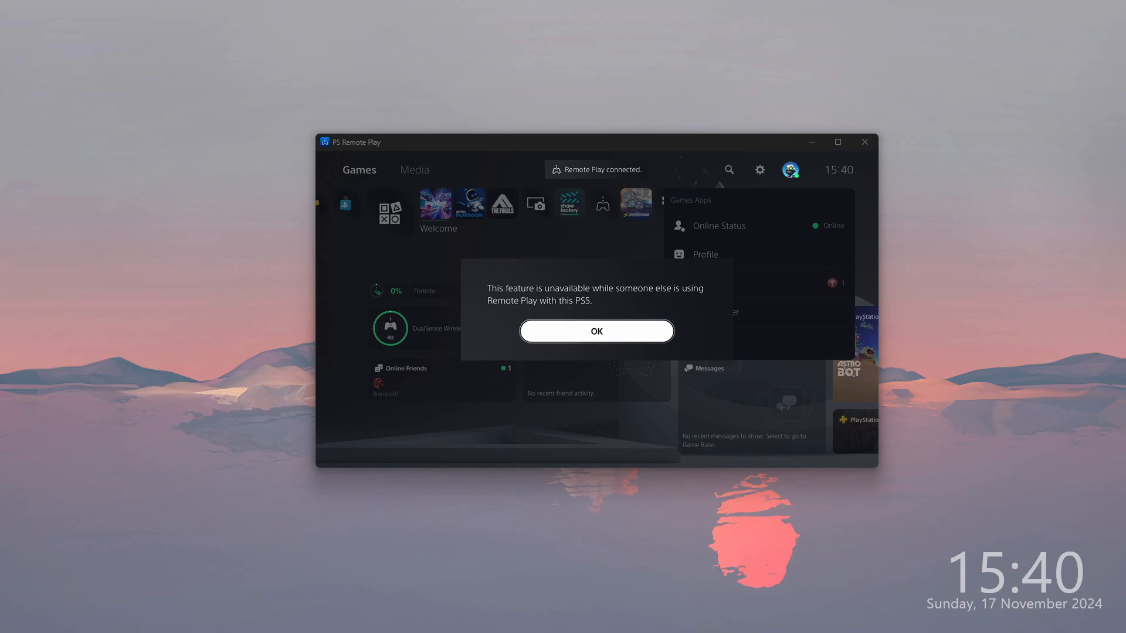
left_click(595, 331)
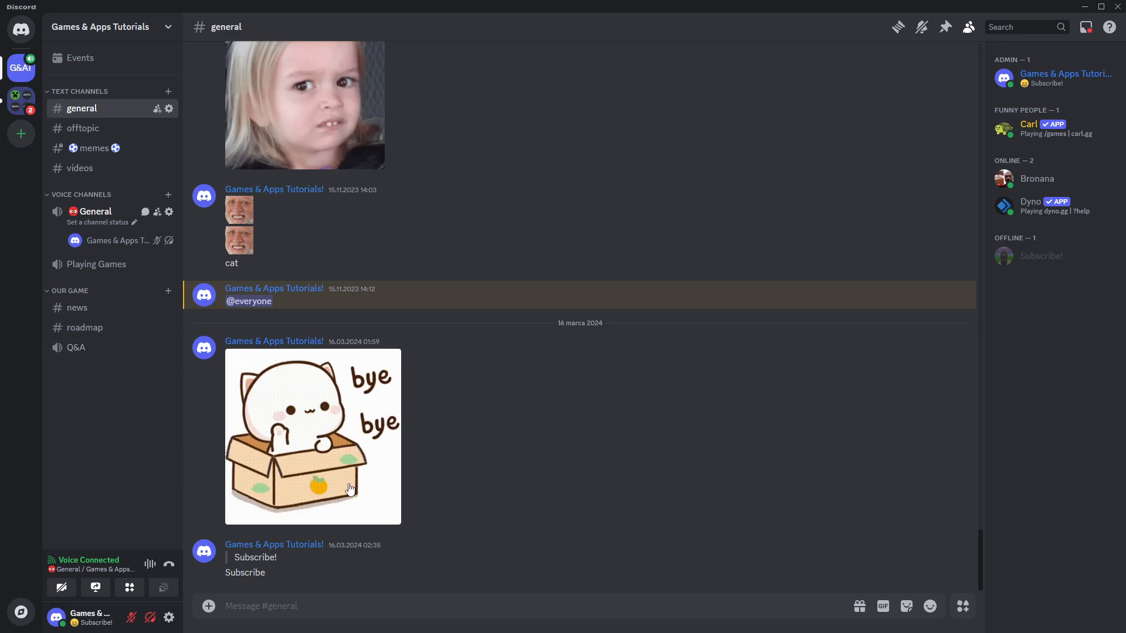
mouse_move(95, 588)
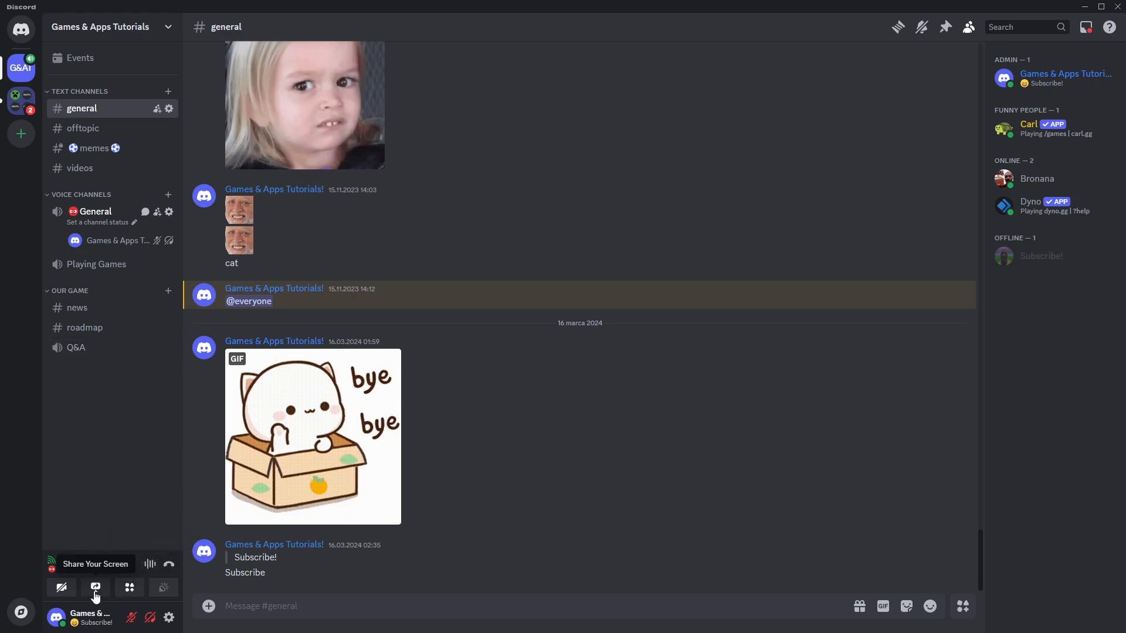
- Go Live in Discord sharing the PS Remote Play window and open the stream preview
left_click(95, 588)
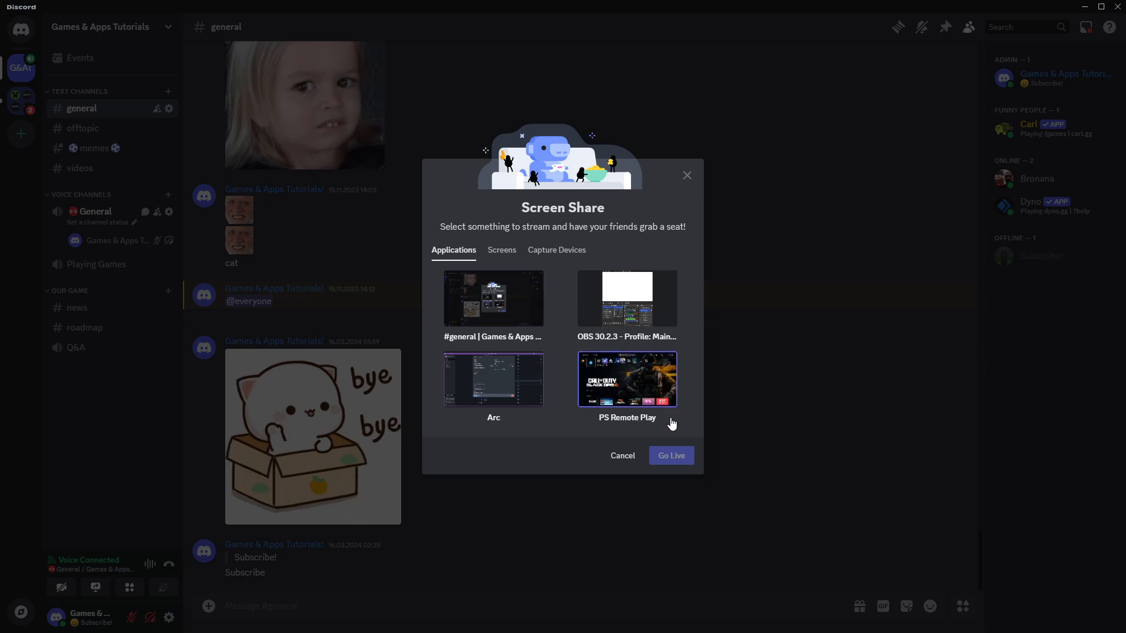
left_click(625, 379)
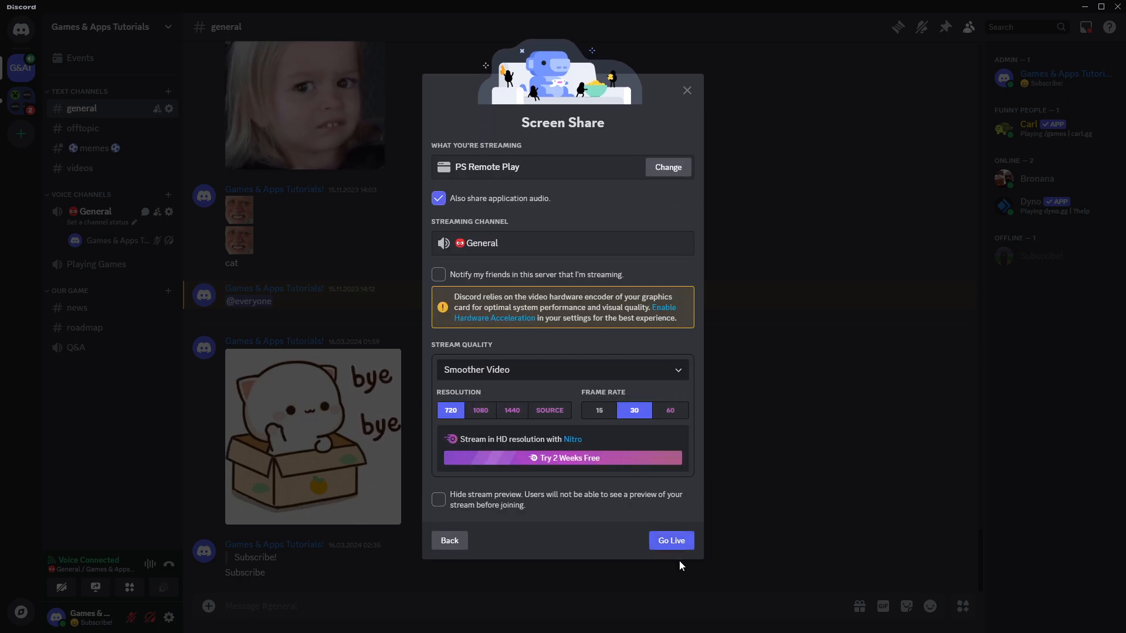
left_click(671, 539)
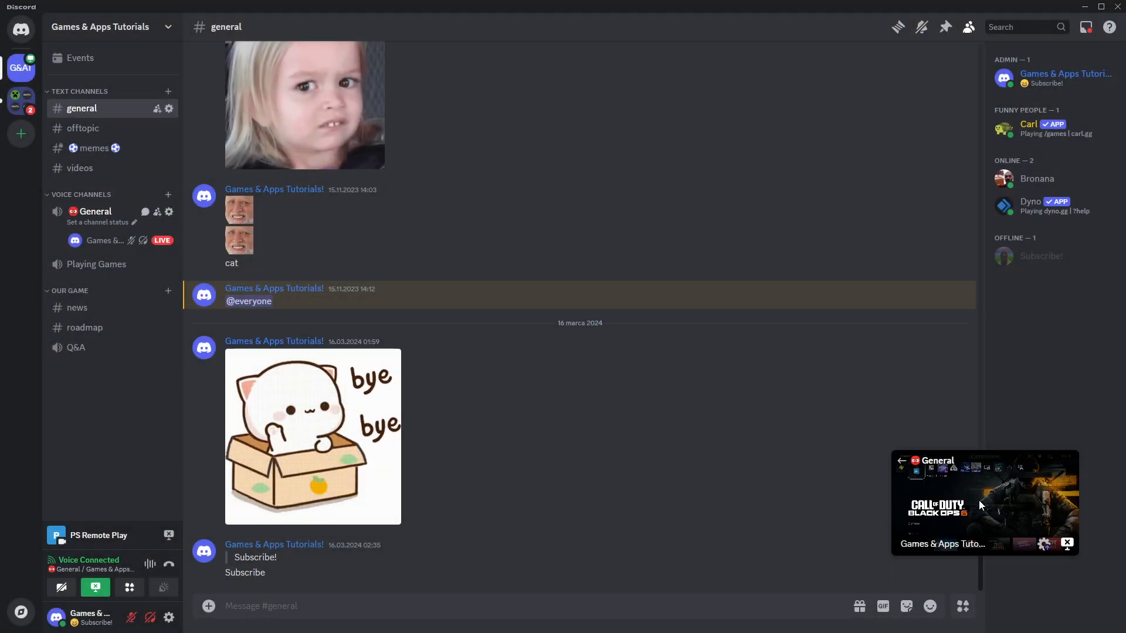
left_click(984, 503)
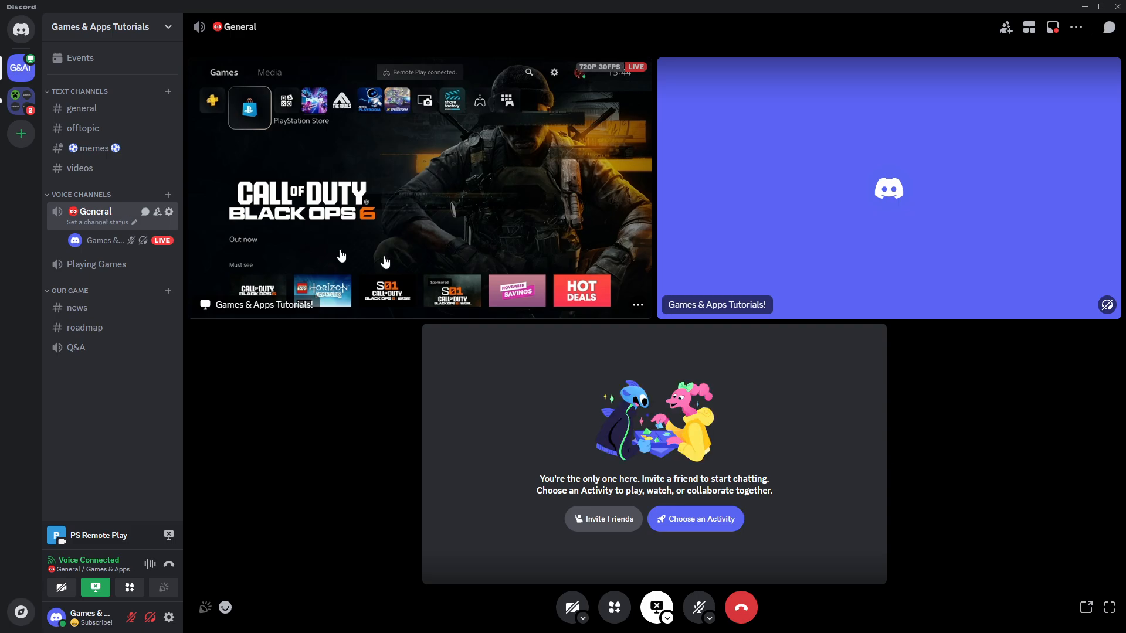